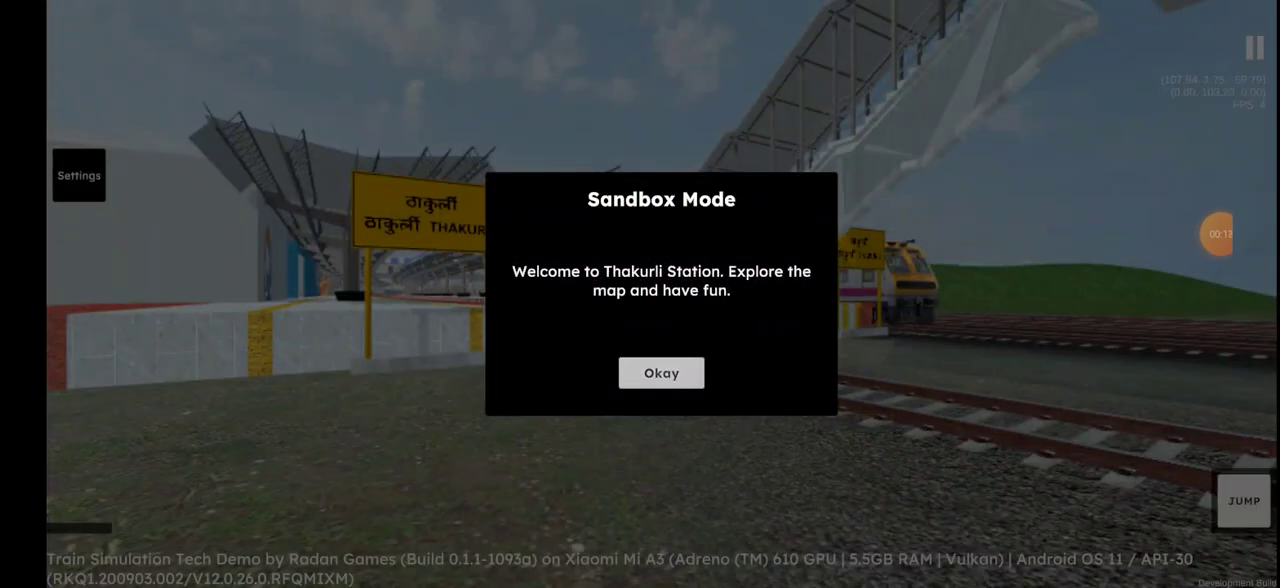
# Step: Accept the Sandbox Mode welcome to Thakuri Station, bringing up the advertisements notice
pyautogui.click(660, 372)
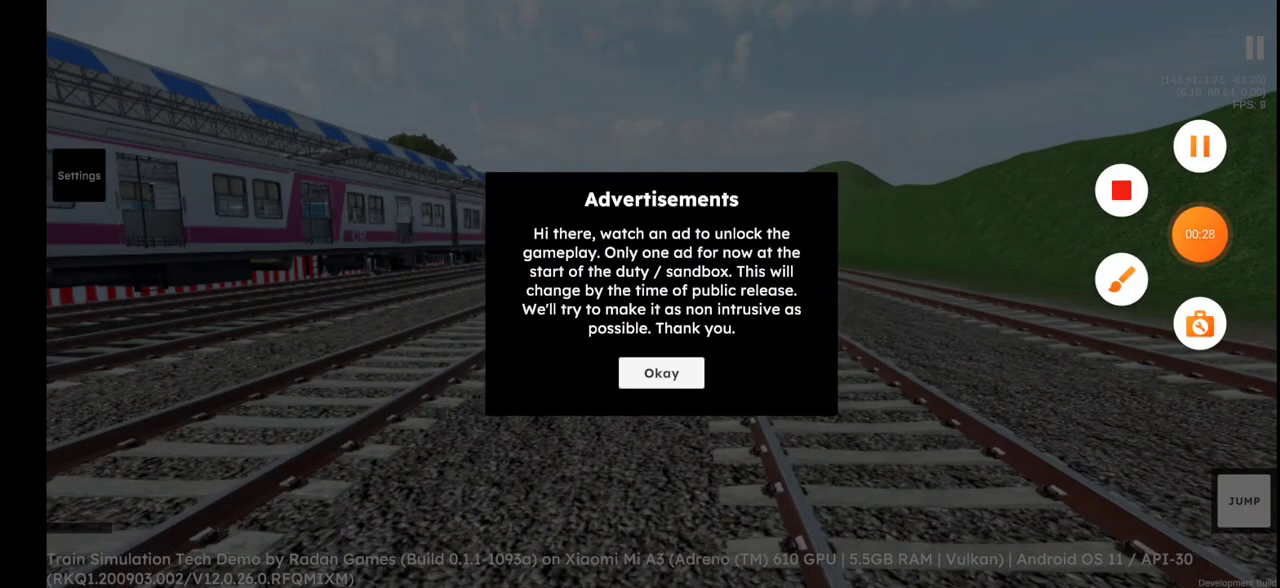
# Step: Clear the advertisements notice and board the commuter EMU's driving cab via ENTER LOCO
pyautogui.click(660, 372)
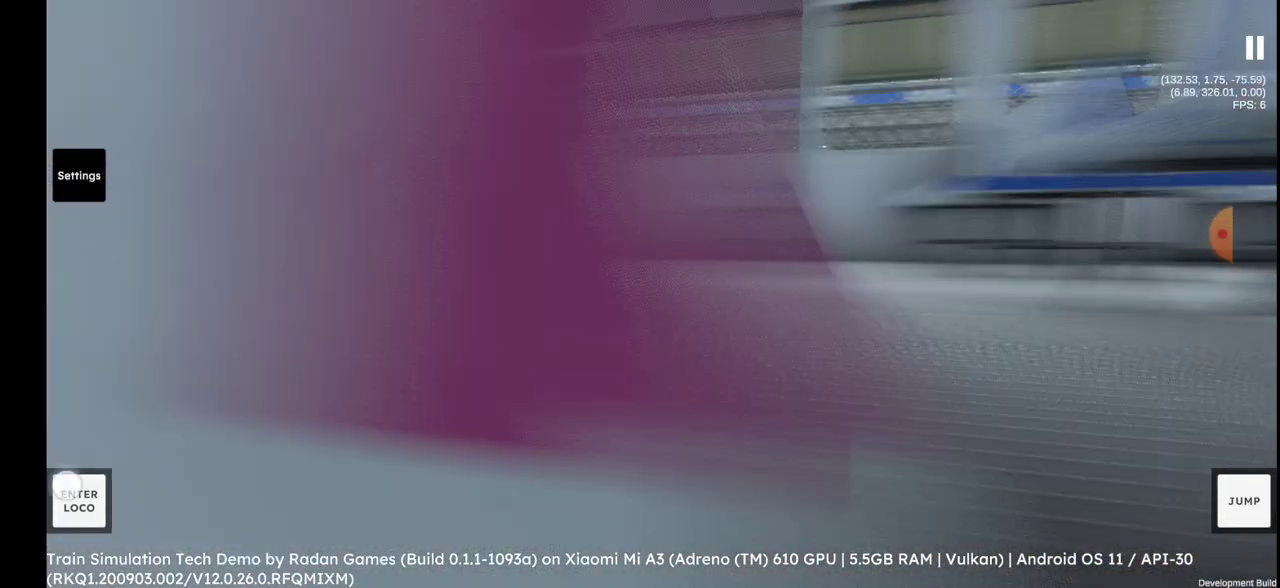
pyautogui.click(78, 500)
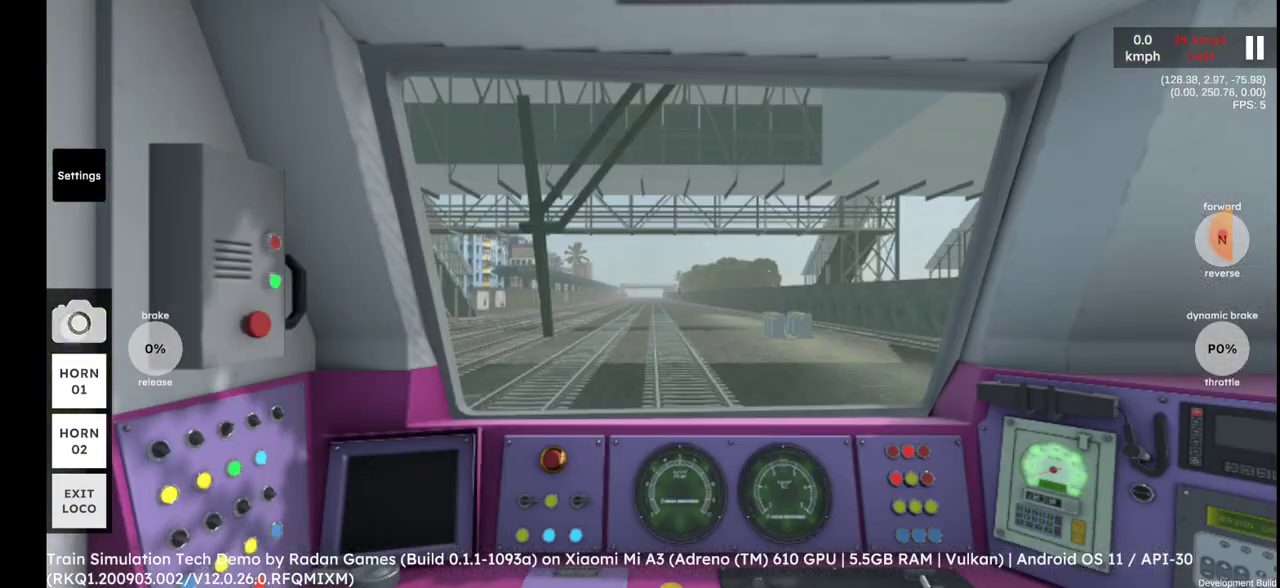
# Step: Look around the driving cab interior before stepping out beside the commuter train
pyautogui.moveTo(640, 300); pyautogui.dragTo(640, 450)
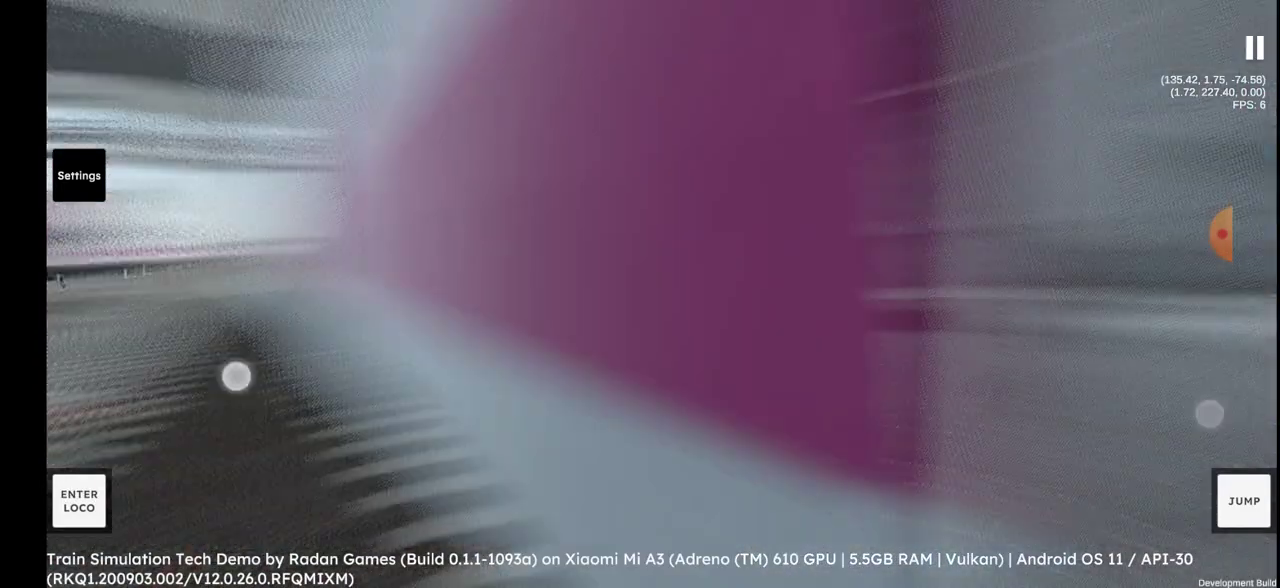
pyautogui.click(78, 500)
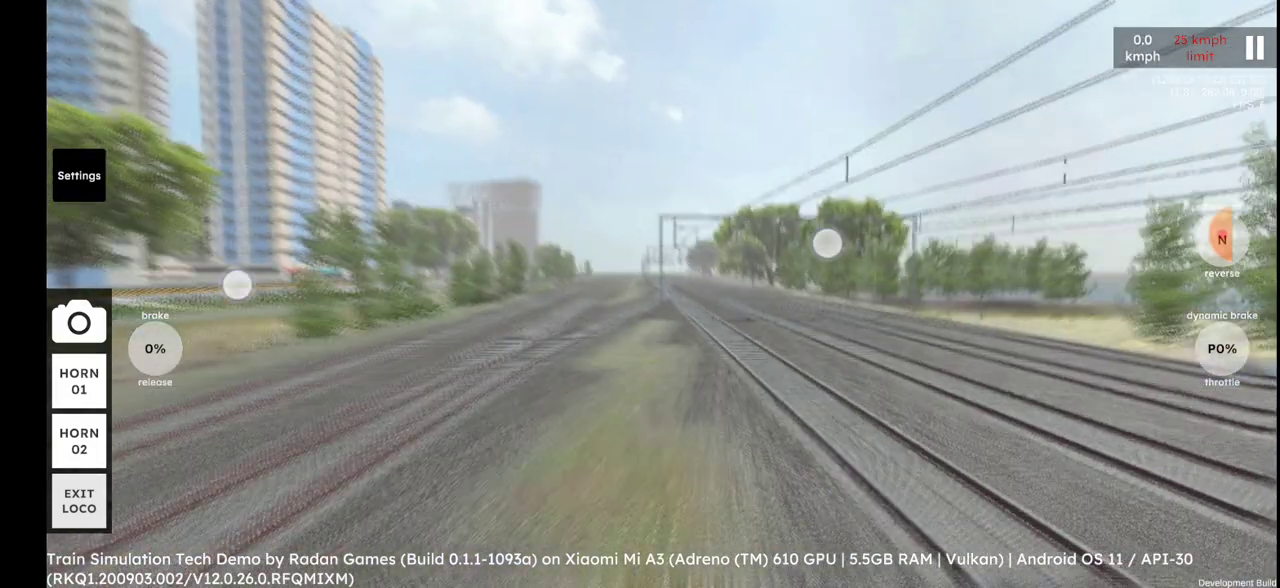
pyautogui.click(1220, 244)
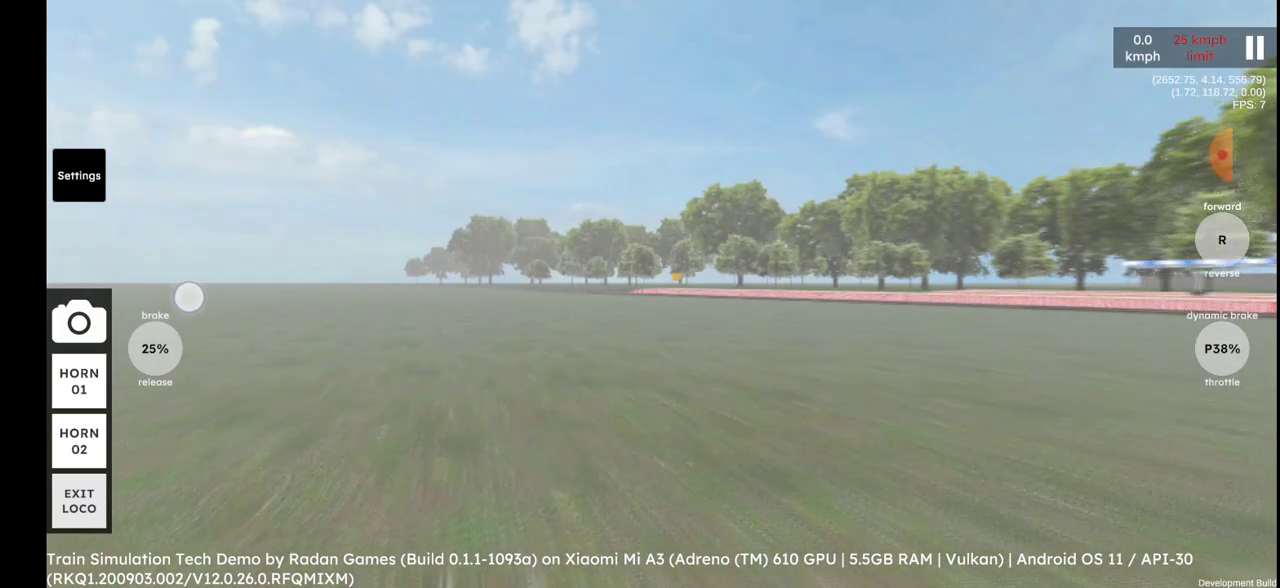
# Step: Fly the free camera low over the grass field to the diverging track junction by the trees
pyautogui.moveTo(188, 298); pyautogui.dragTo(188, 58)
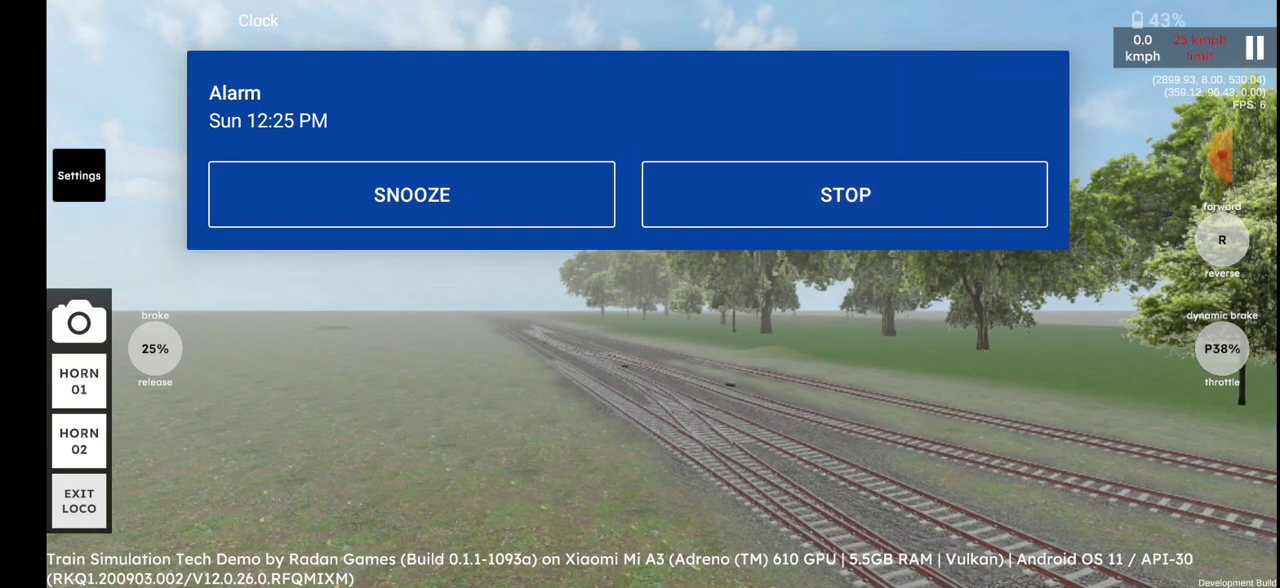
# Step: Move beside the yellow-fronted commuter EMU and bring up the screen recorder's stop/pause controls
pyautogui.click(844, 194)
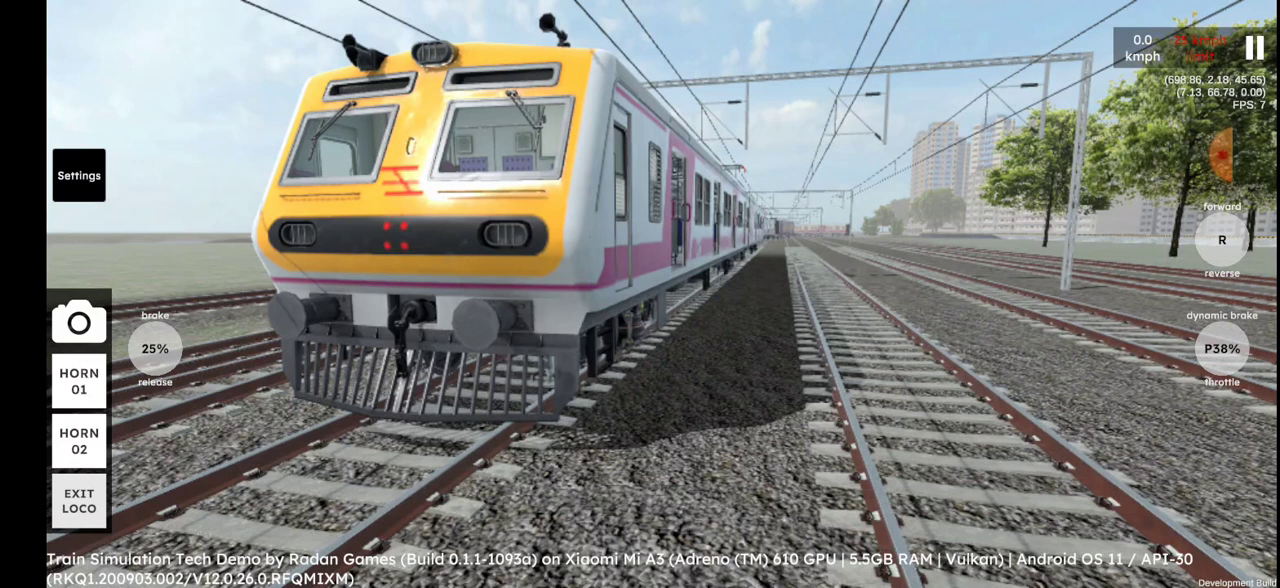
pyautogui.click(1256, 48)
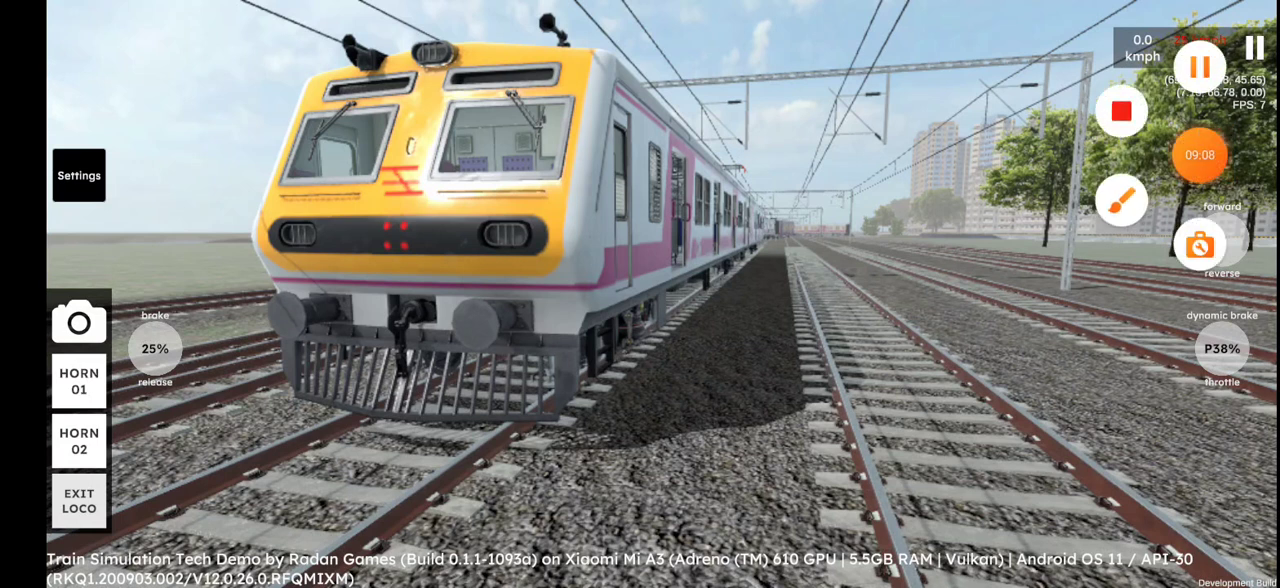